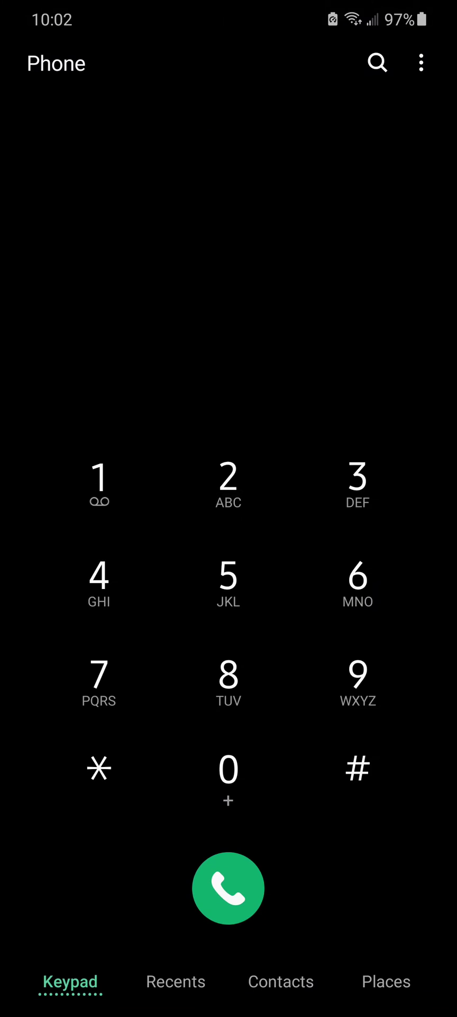
Leave the Phone dialer with nothing called and go back to the home screen
{"action": "key", "text": "HOME"}
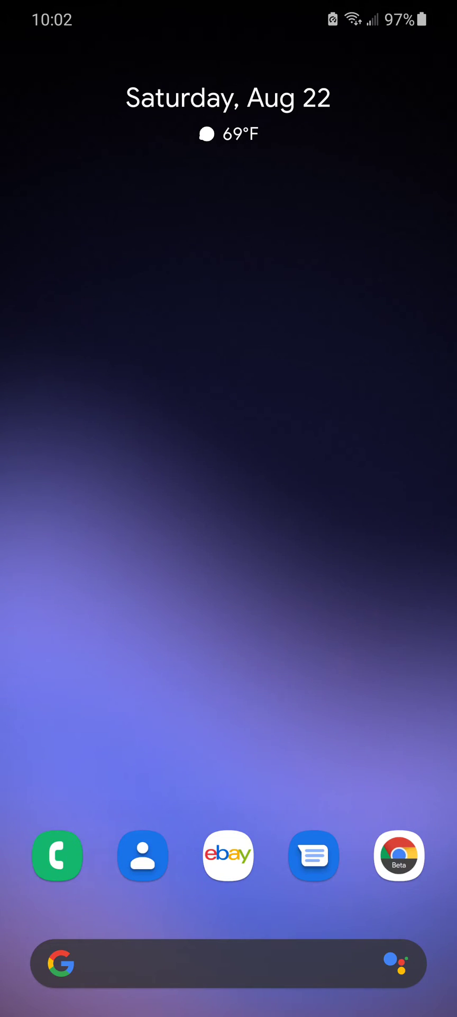